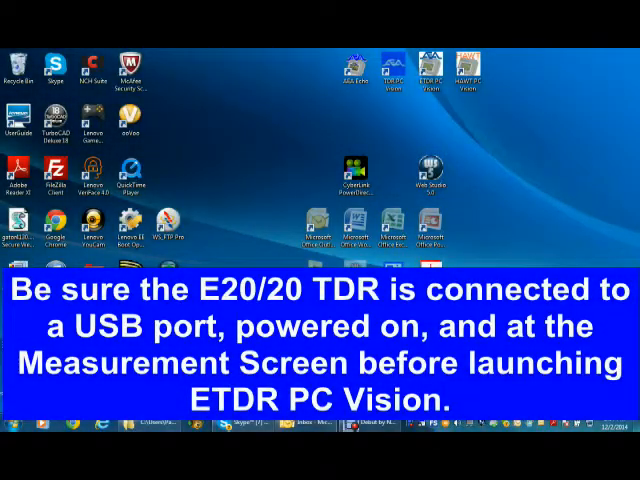
- Launch ETDR PC Vision from its desktop icon so the start window appears
left_click(428, 64)
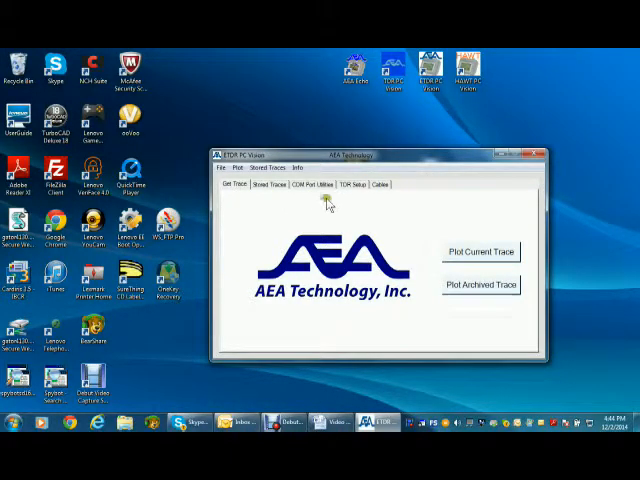
mouse_move(358, 200)
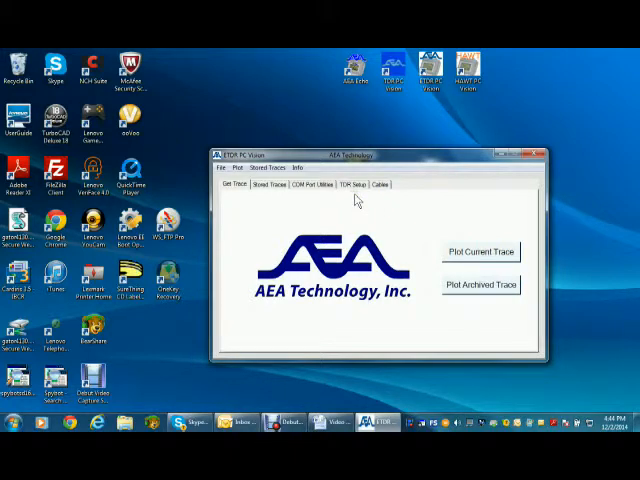
mouse_move(382, 202)
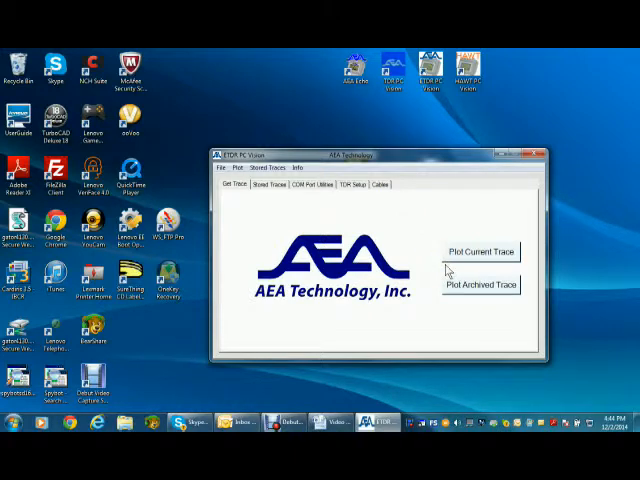
mouse_move(446, 276)
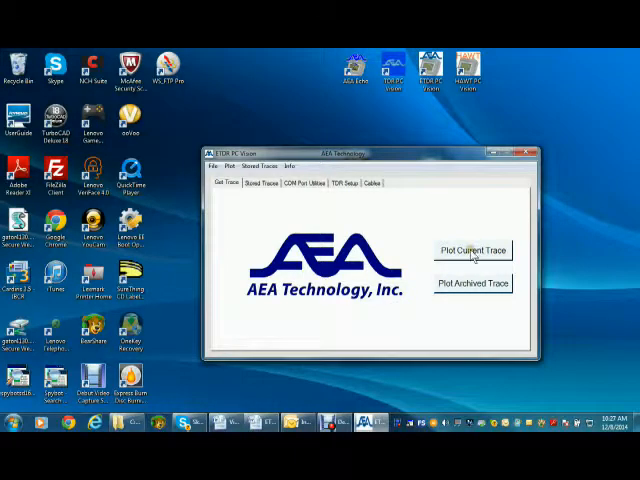
- Plot the TDR's current trace in a Live Plot 2 window
left_click(472, 250)
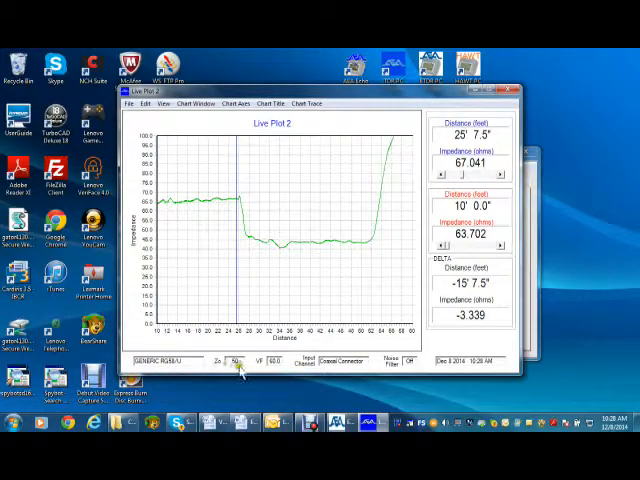
mouse_move(304, 370)
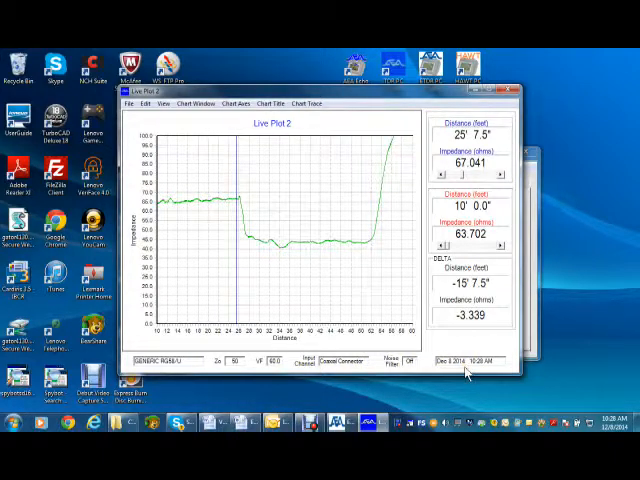
mouse_move(464, 370)
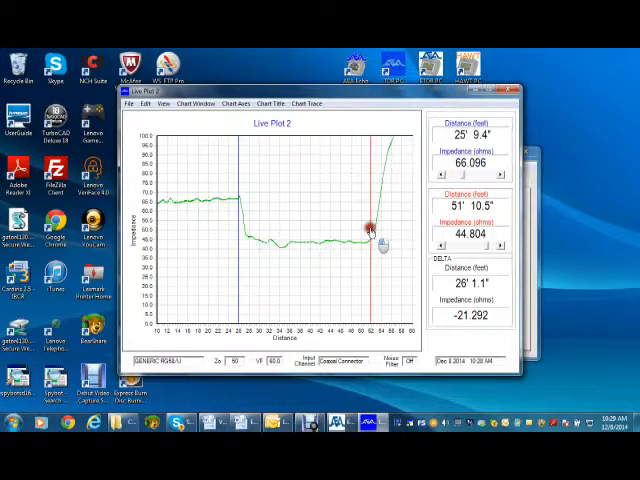
- Browse the File menu's archive, export and print options, then the Edit menu's copy-to-clipboard option
left_click(132, 102)
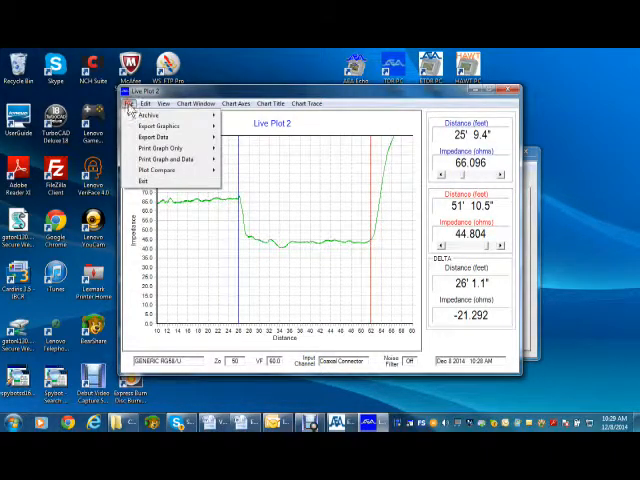
left_click(150, 126)
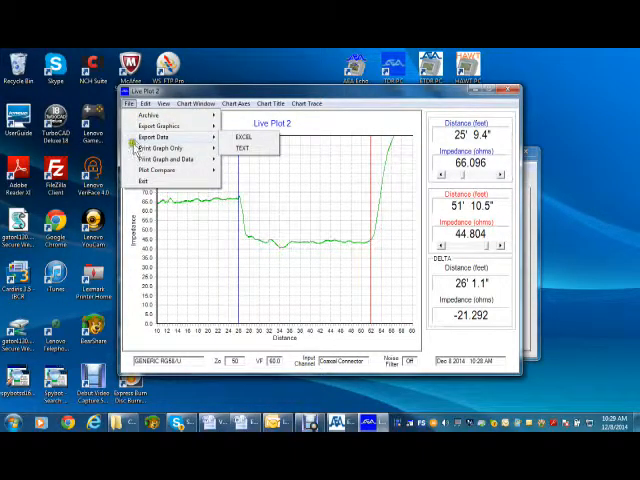
mouse_move(164, 160)
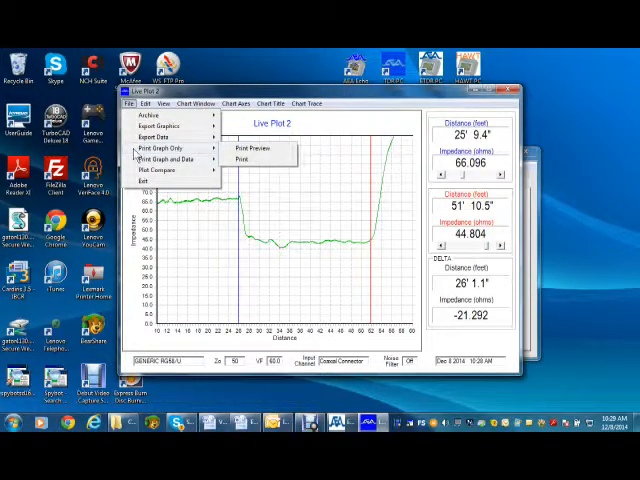
mouse_move(164, 160)
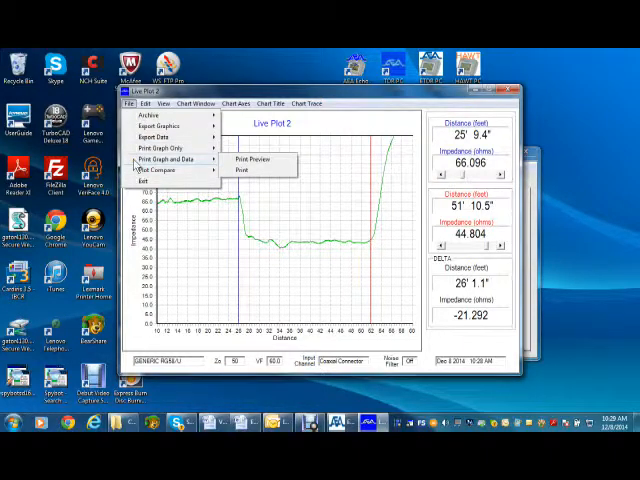
mouse_move(164, 168)
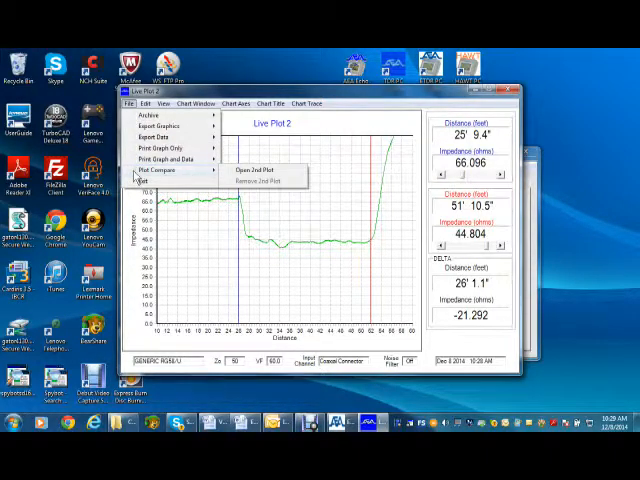
left_click(146, 104)
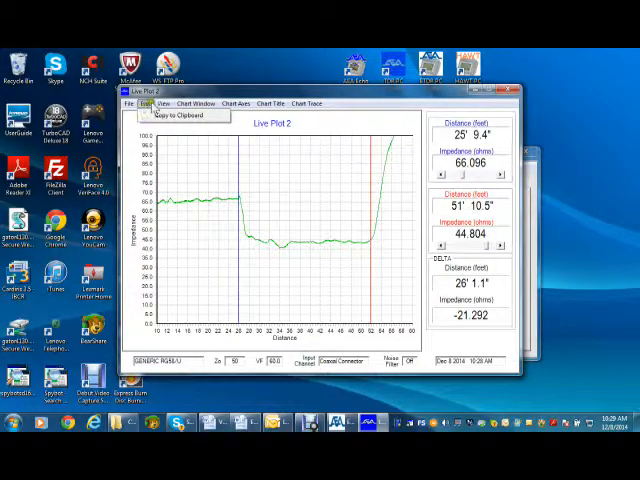
- Leave the Edit menu and reach the Chart Window menu's axis settings dialog
left_click(164, 104)
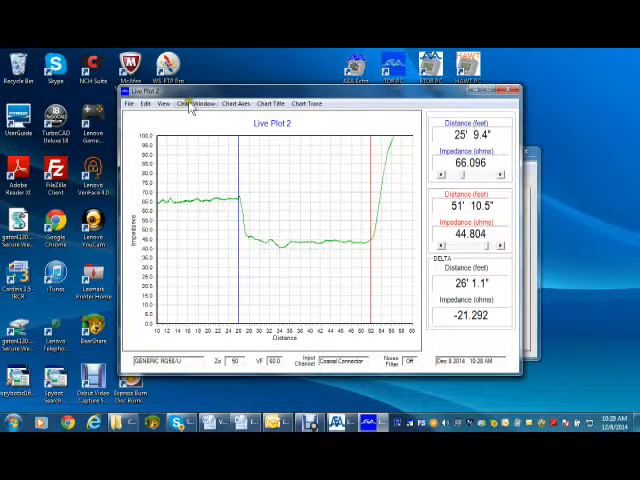
left_click(196, 104)
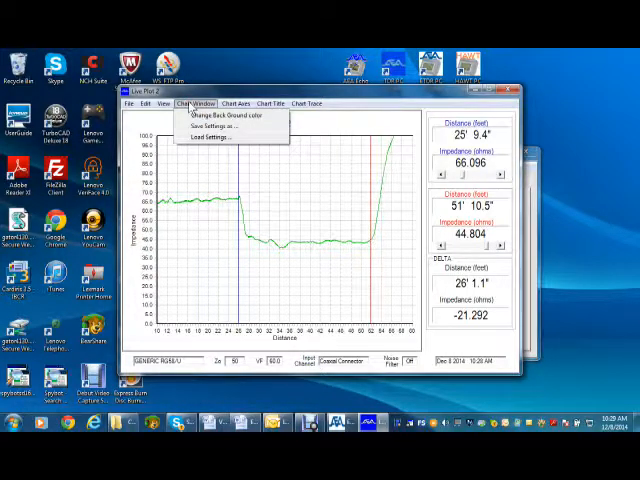
left_click(236, 104)
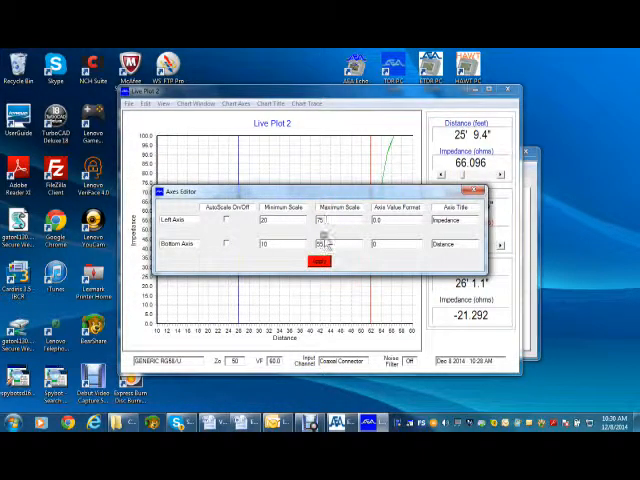
- Apply the new Left and Bottom axis minimum/maximum scales in the Axis Editor
left_click(318, 260)
type("Li")
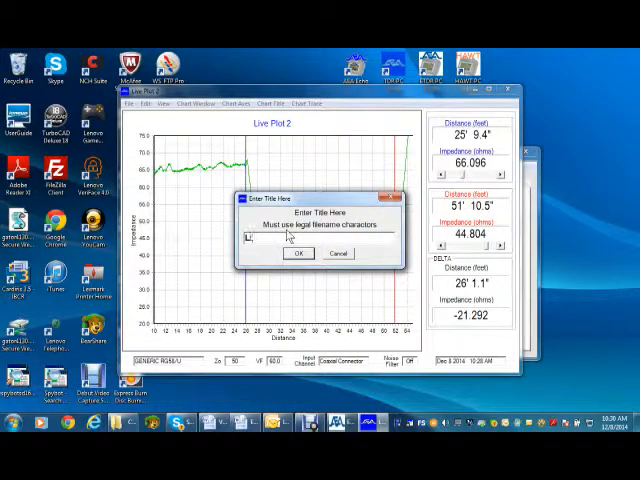
- Title the live plot 'Wet Coax Cable' and confirm it
type("Wel")
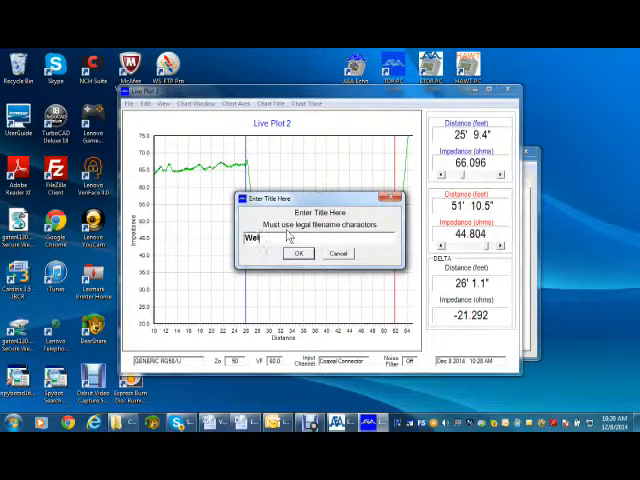
type("Coax.")
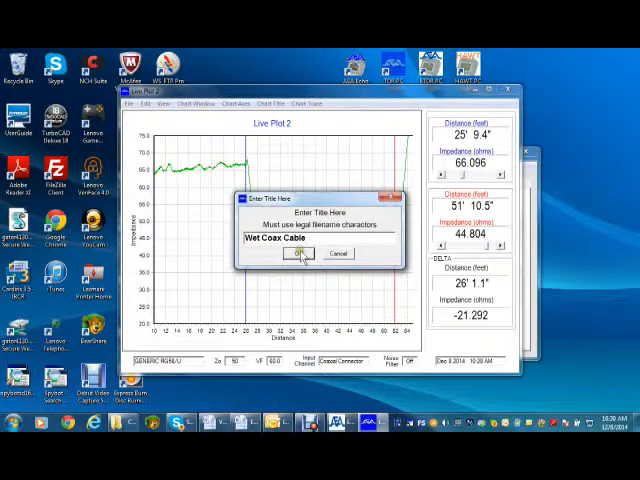
left_click(300, 252)
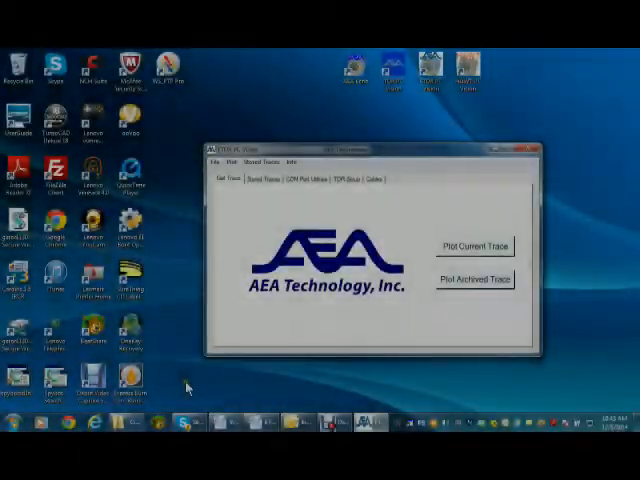
mouse_move(278, 228)
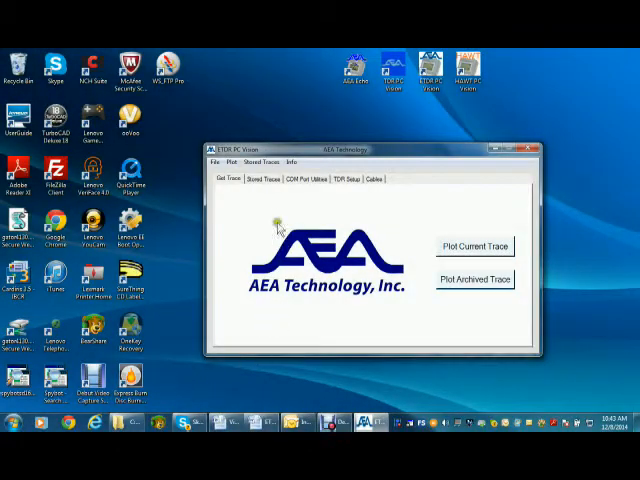
- Attempt a plot from the Get Trace tab, revealing the Com Port Not Found notice
left_click(264, 180)
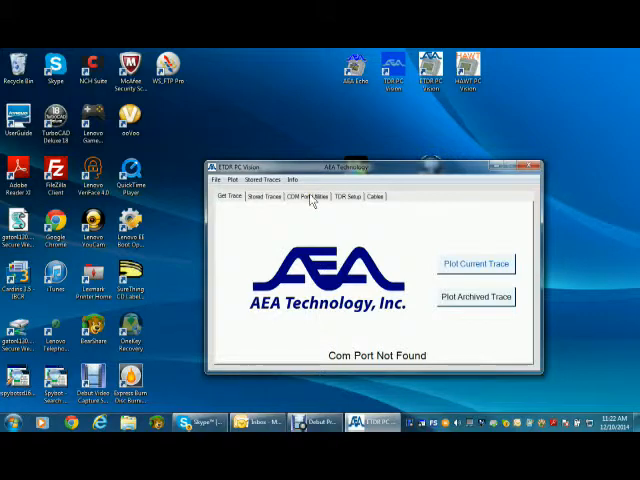
- Connect to the chosen port from the COM Port Utilities page
left_click(308, 196)
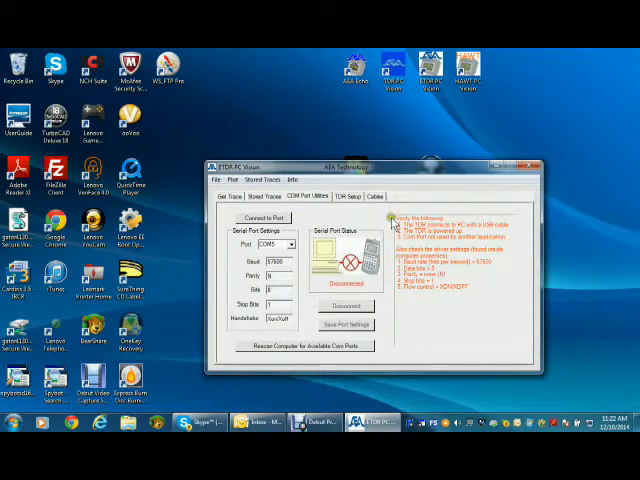
mouse_move(388, 252)
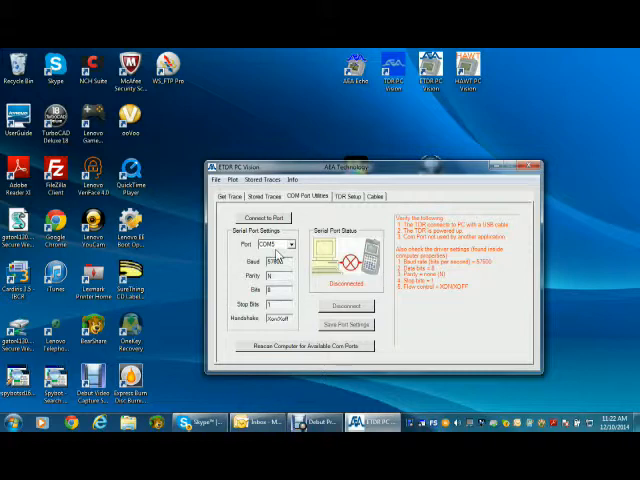
left_click(276, 244)
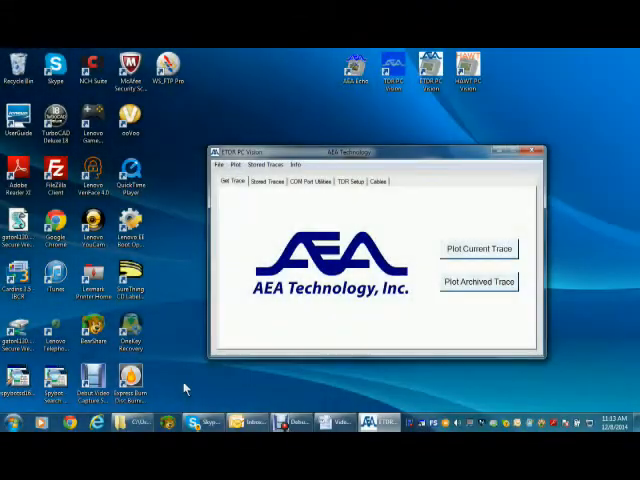
mouse_move(372, 308)
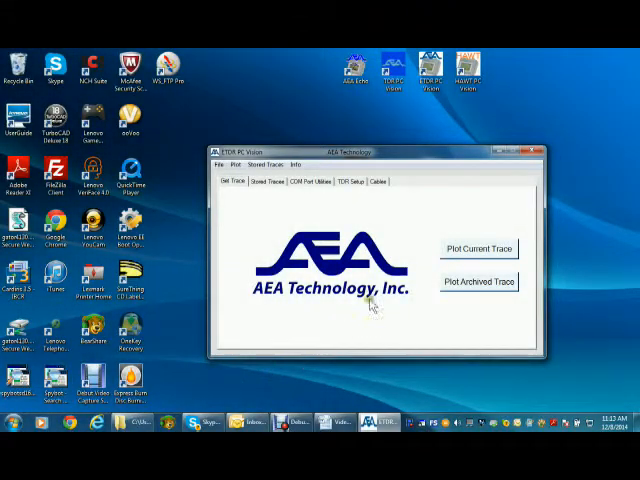
- Switch to the Cables page listing cable values with save, edit and erase options
left_click(378, 180)
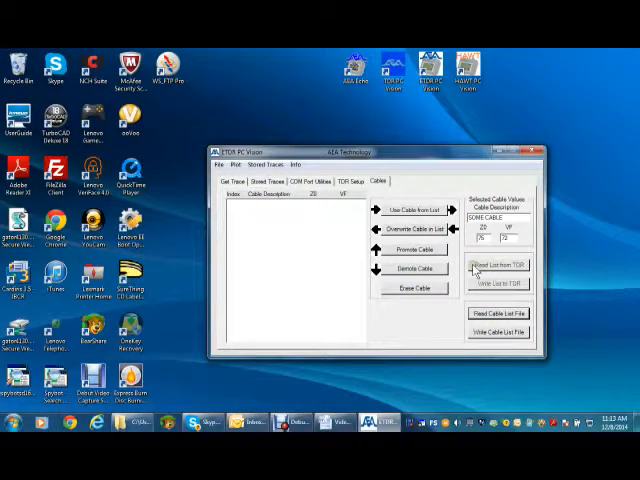
- Upload the cable list from the TDR and add a new 'TIMI' cable entry to it
left_click(500, 268)
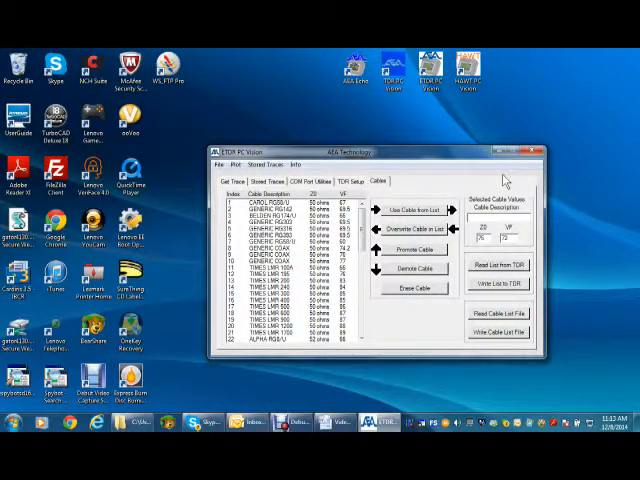
type("TIMI")
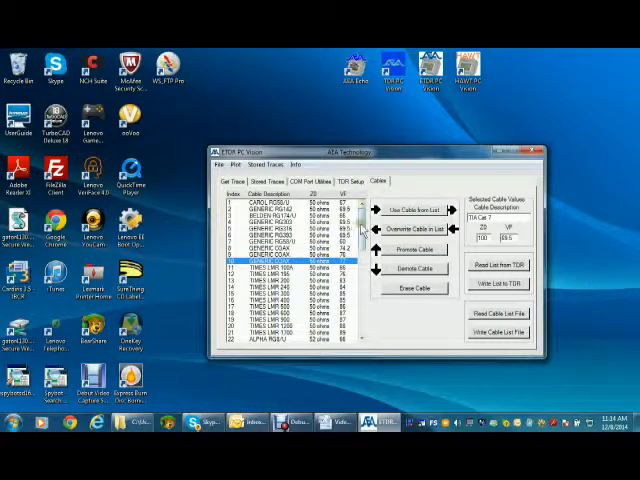
scroll("down", 3)
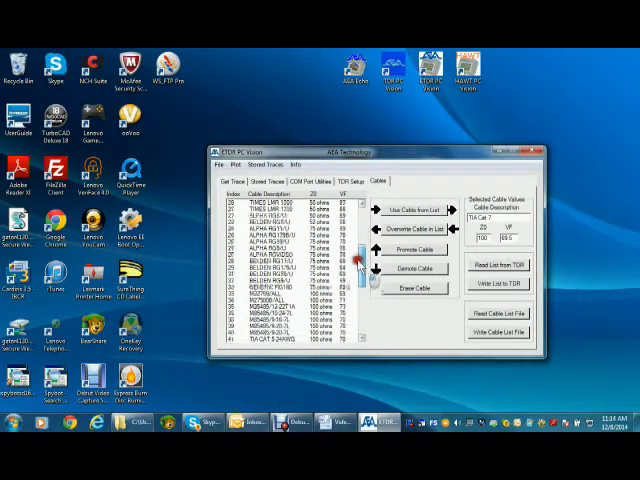